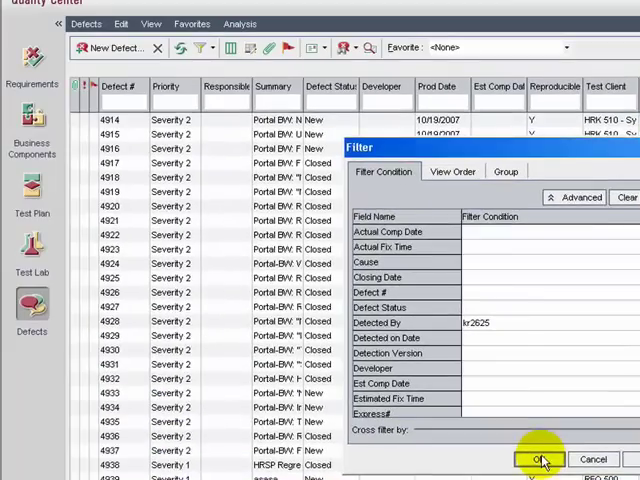
Apply the Detected By filter so the defects grid lists only that detector's defects
click(540, 460)
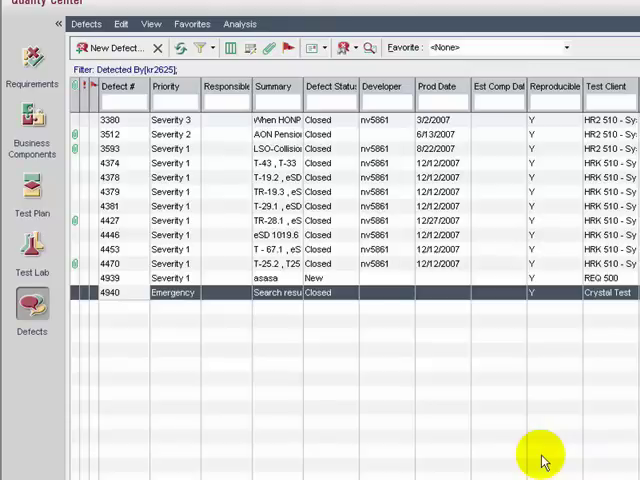
mouse_move(312, 86)
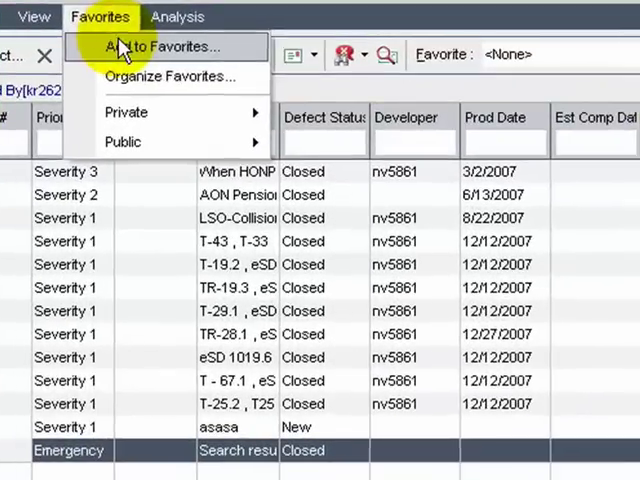
Add the current view to Favorites as 'My Detected Defects' with Private location
click(158, 46)
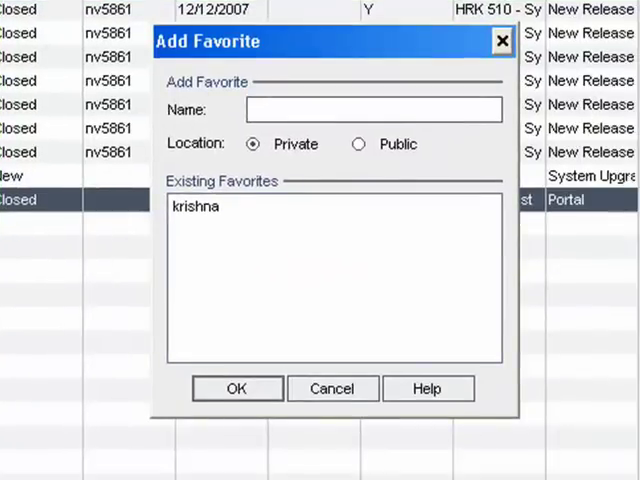
text(My)
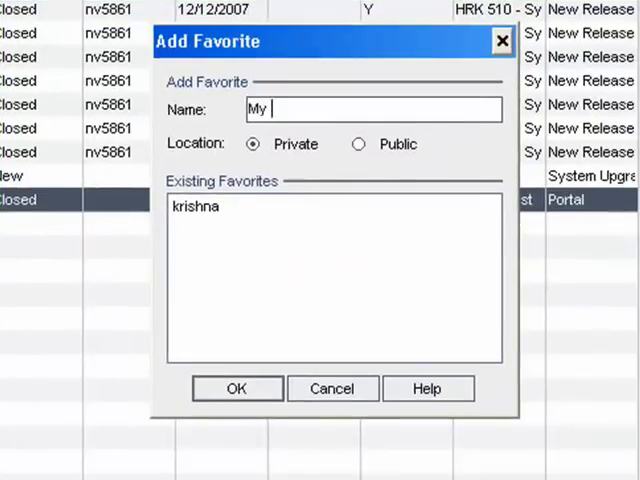
text(Detecxt)
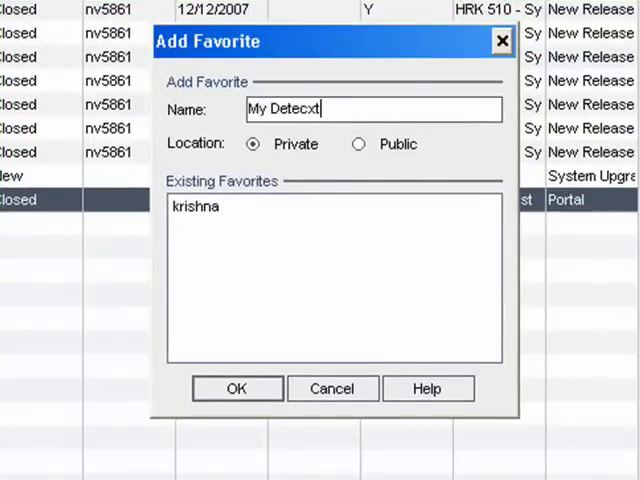
key(BackSpace)
text(ed Defects)
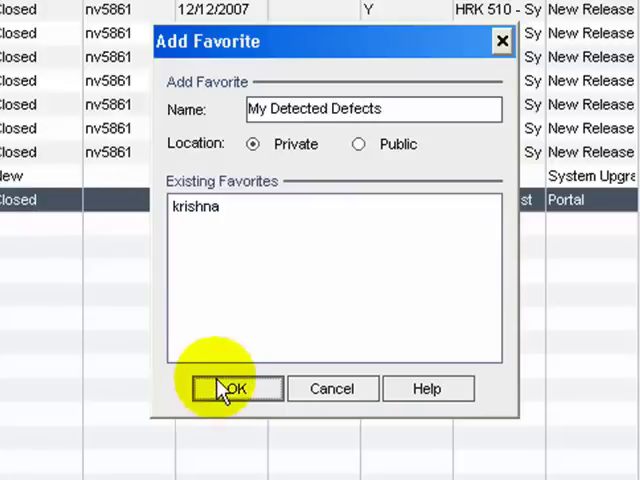
click(228, 388)
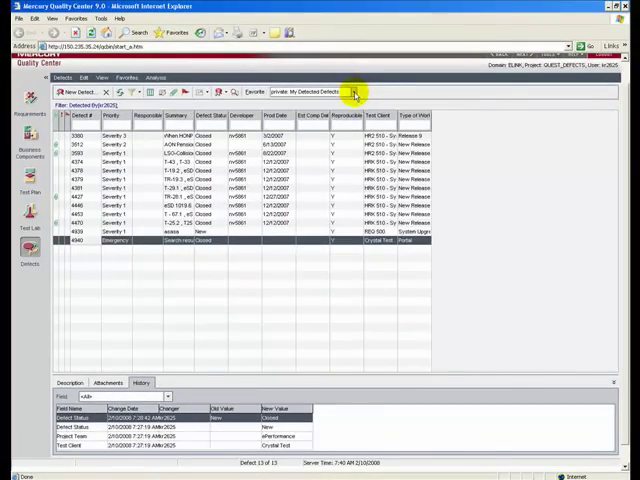
click(356, 92)
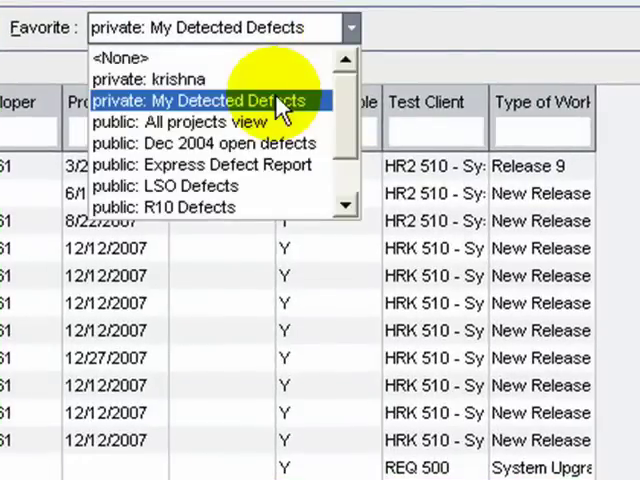
click(200, 100)
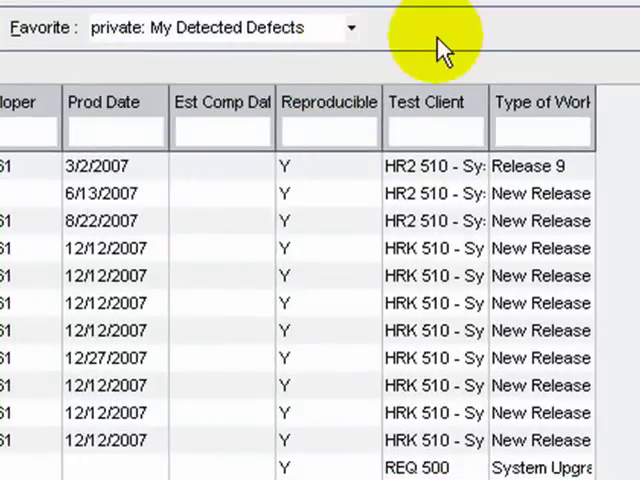